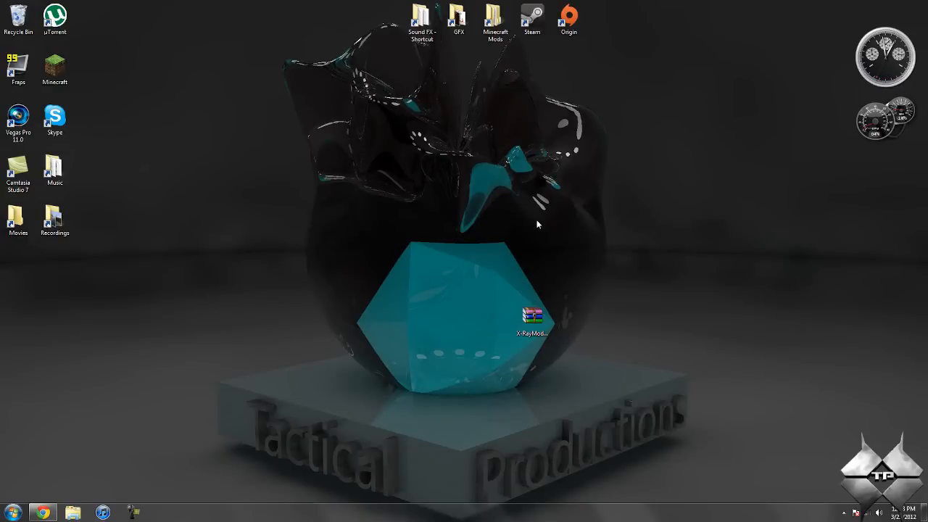
Step: Launch Minecraft from the desktop and log in to reach the 1.2.4 title screen
double_click(55, 69)
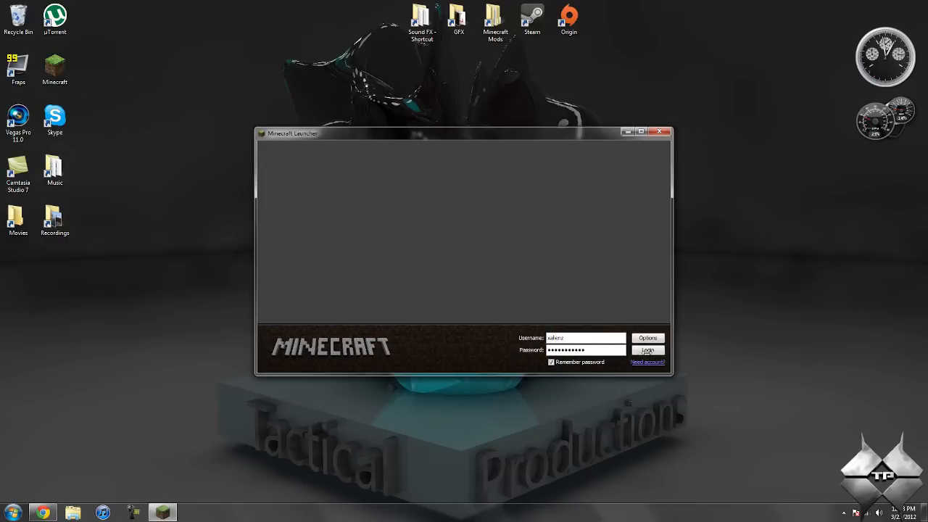
left_click(646, 350)
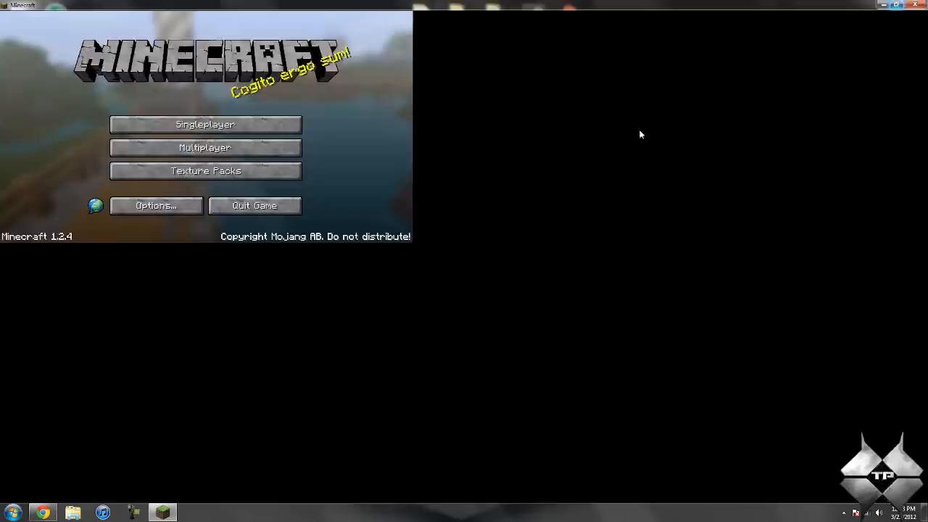
Step: Load a saved singleplayer world and view it with X-ray showing ores and lava
left_click(206, 125)
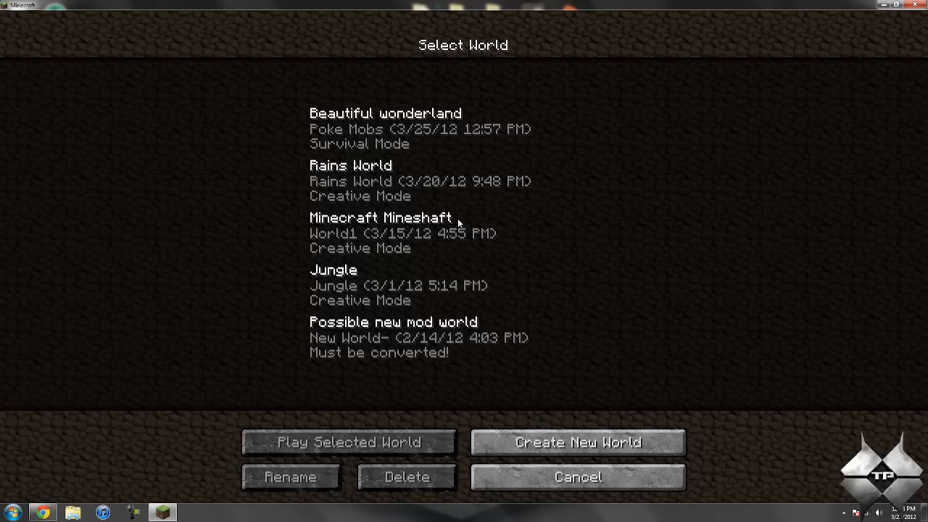
left_click(345, 442)
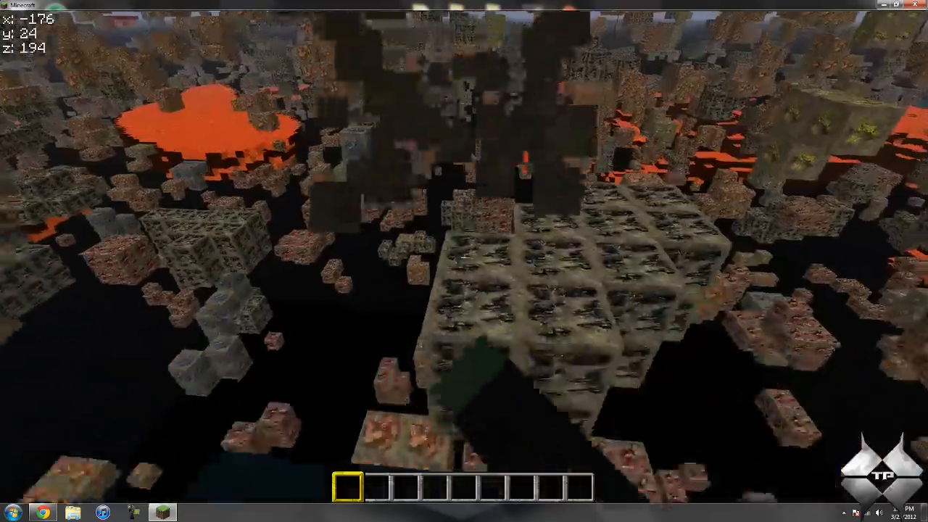
Step: Turn X-ray view off so the tunnel terrain looks normal again
key("w")
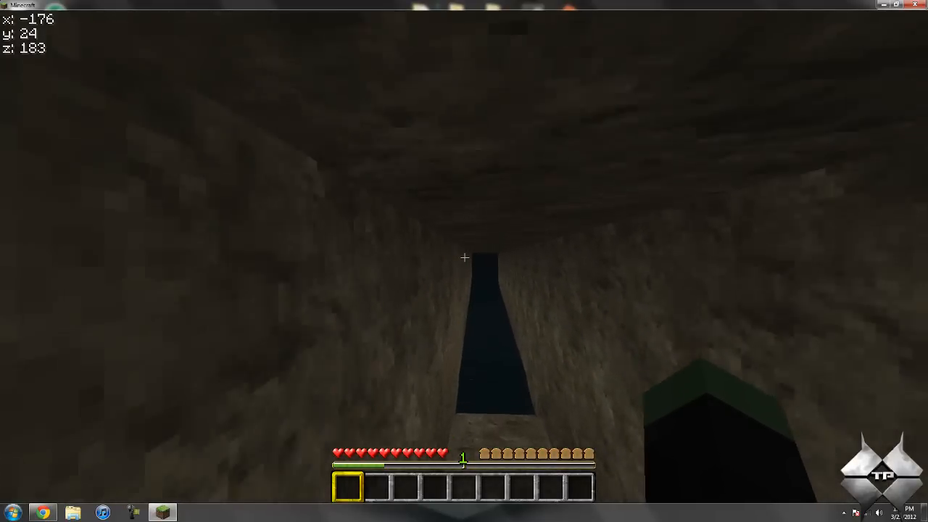
Step: Walk through the tunnel up to the grassy surface, then pause the game
key("w")
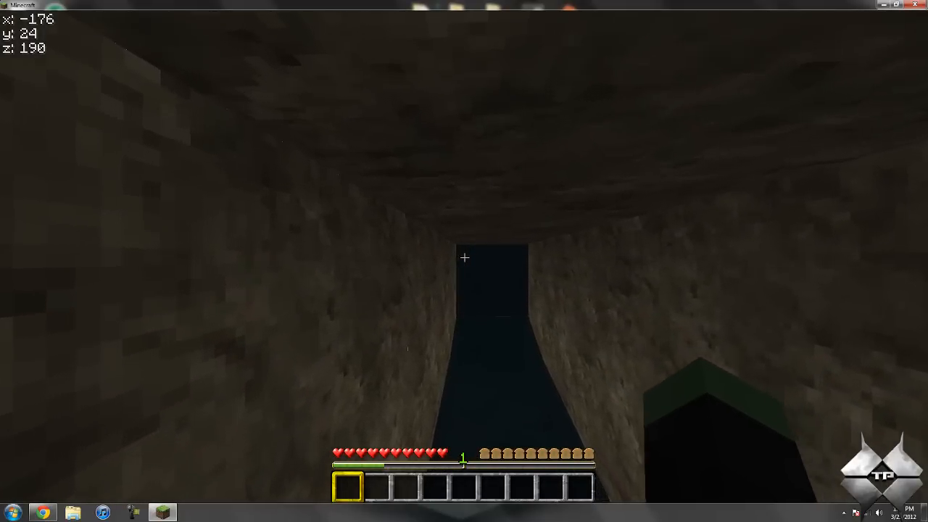
key("w")
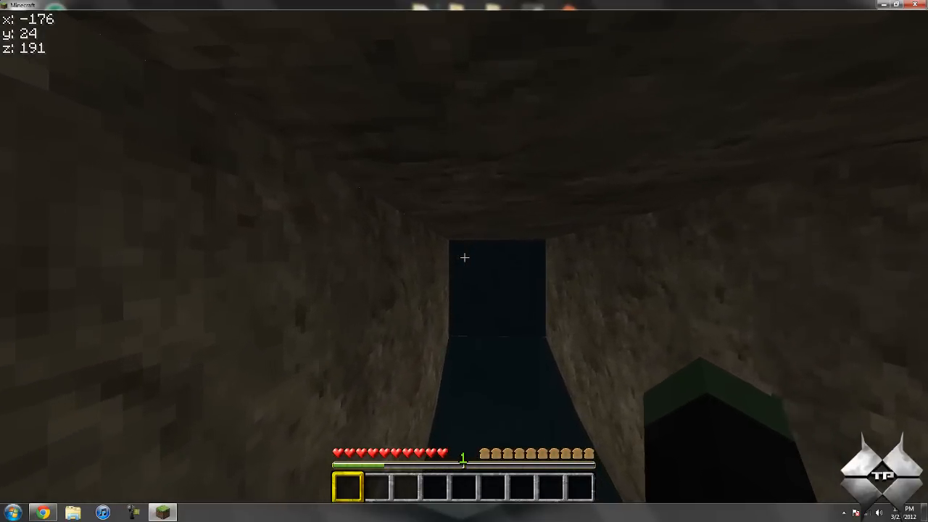
key("e")
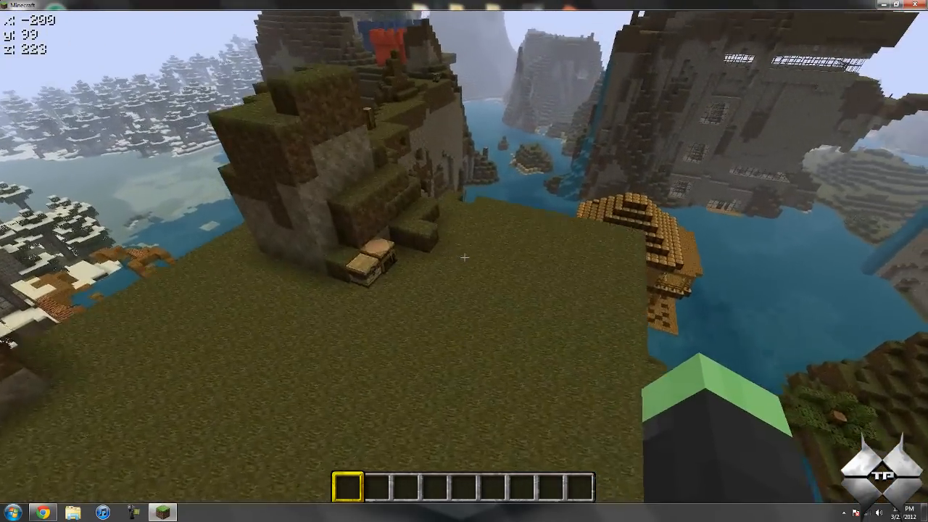
key("Escape")
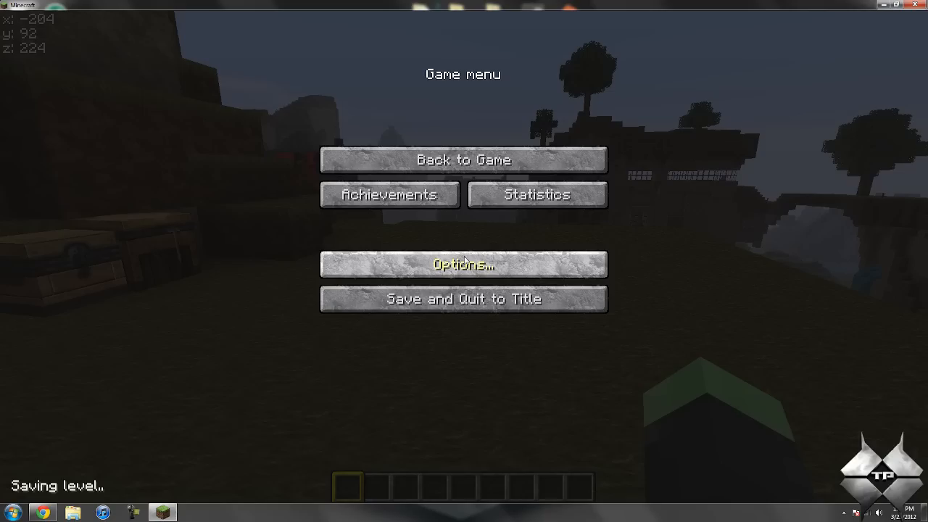
Step: Save and quit the world, leaving Minecraft closed on the desktop
left_click(464, 298)
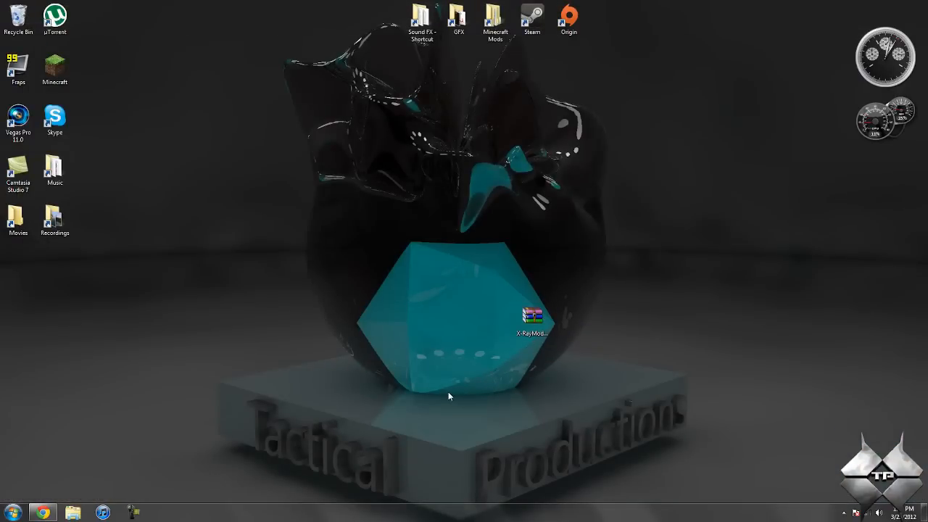
mouse_move(310, 426)
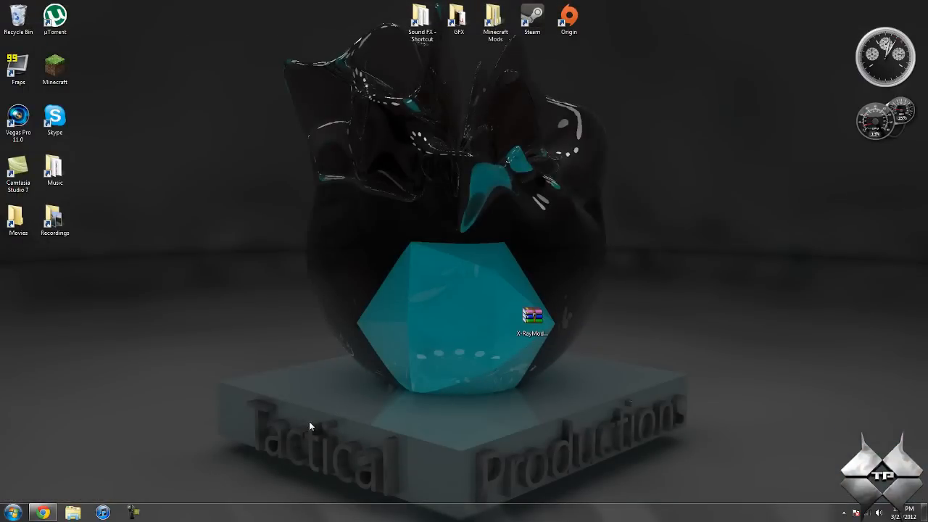
mouse_move(302, 394)
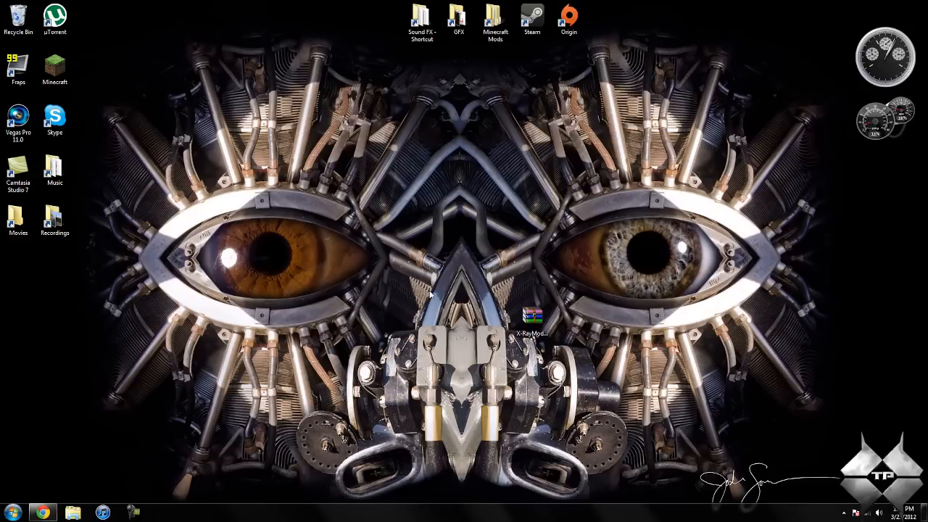
mouse_move(531, 316)
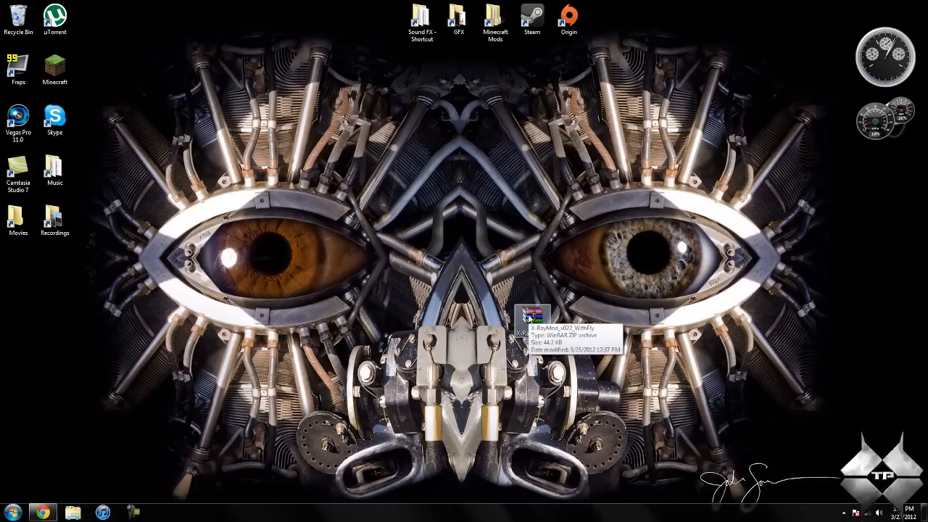
mouse_move(336, 377)
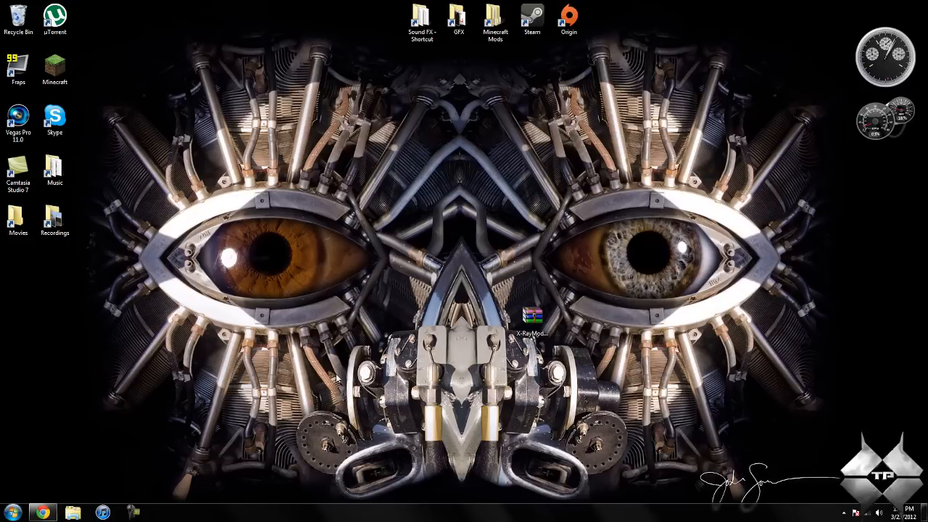
Step: Download the X-Ray Mod zip 'With Fly' from the forum thread's download section
left_click(42, 513)
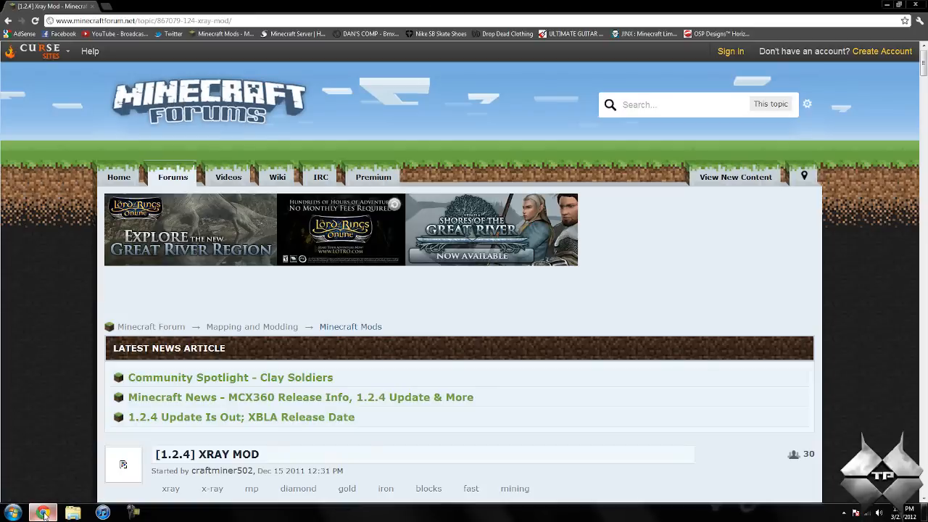
scroll("down", 3)
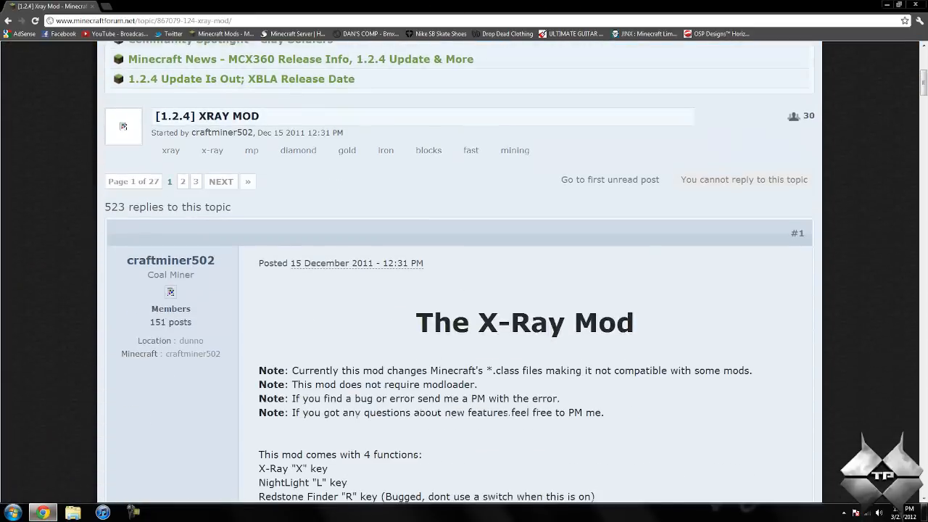
scroll("down", 3)
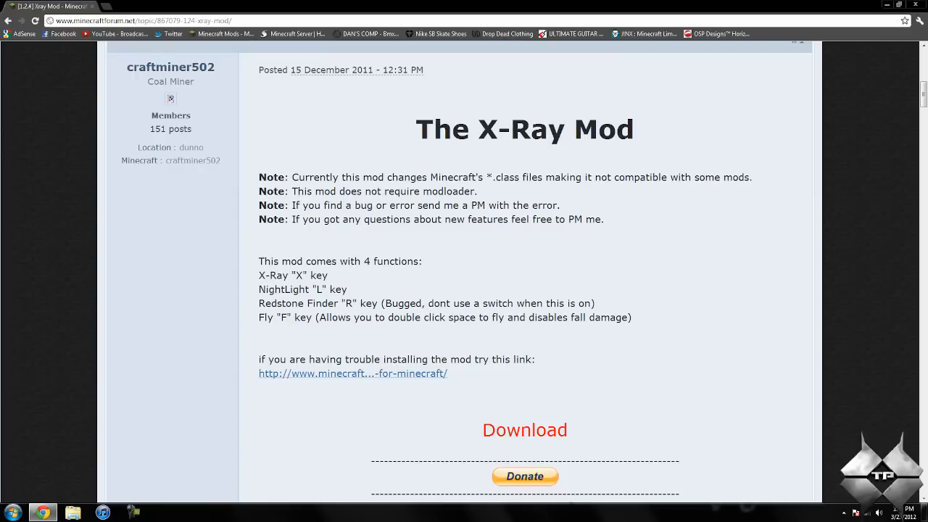
mouse_move(386, 278)
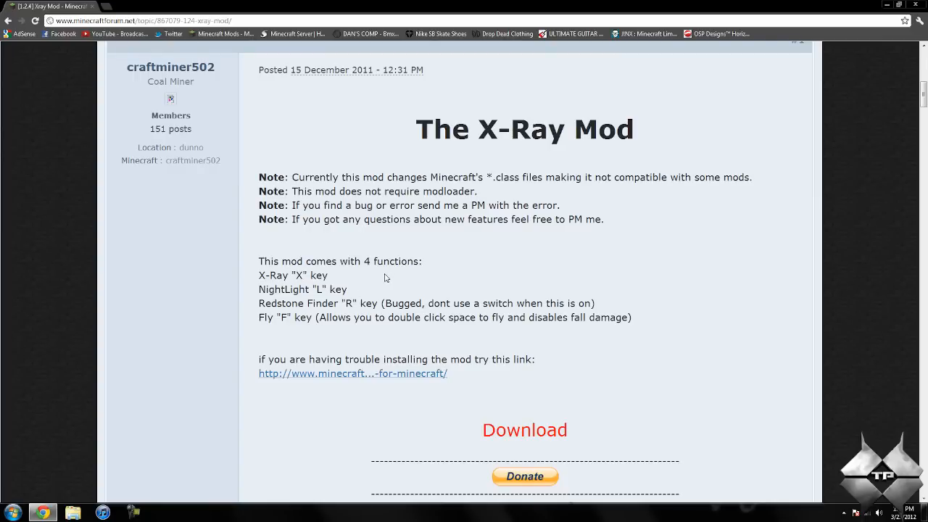
scroll("down", 3)
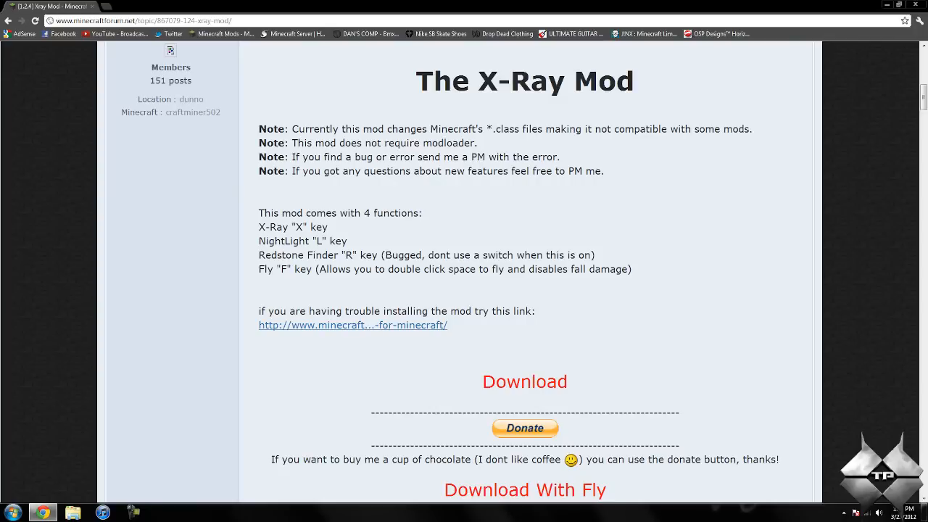
mouse_move(432, 304)
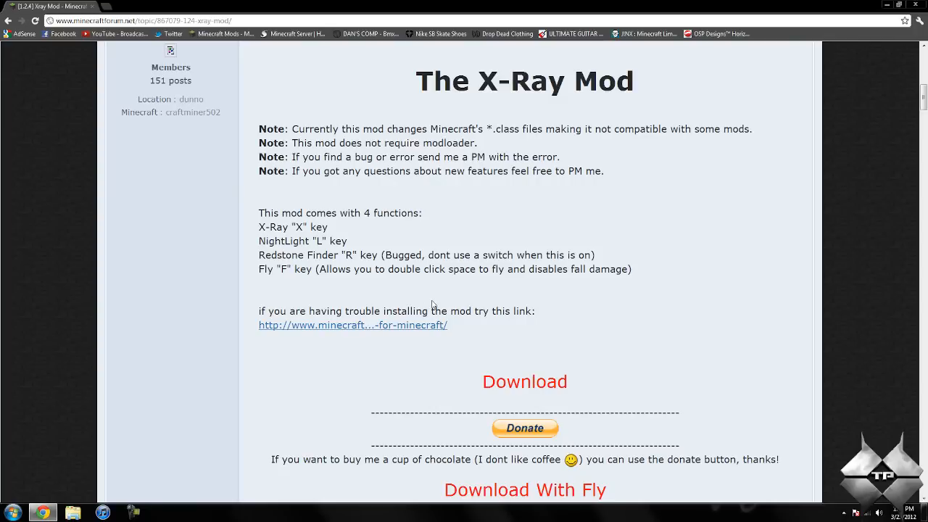
scroll("up", 3)
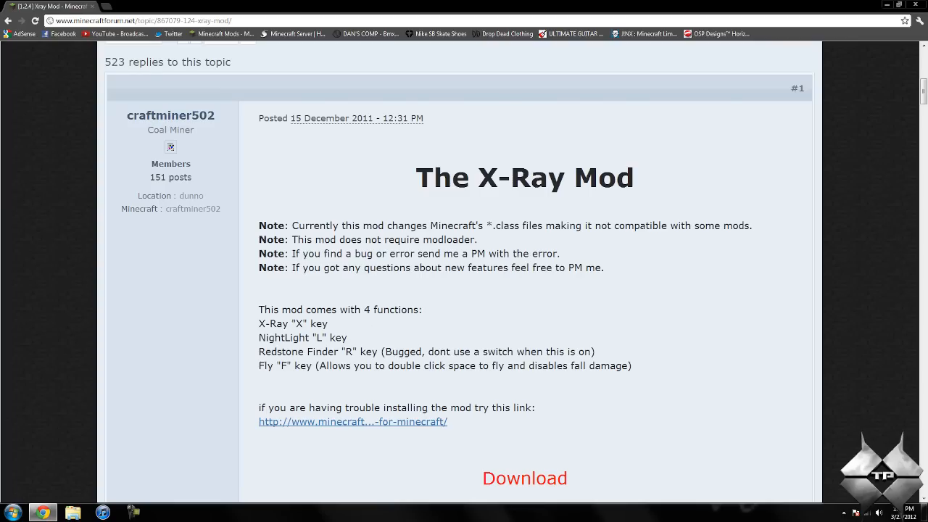
scroll("down", 3)
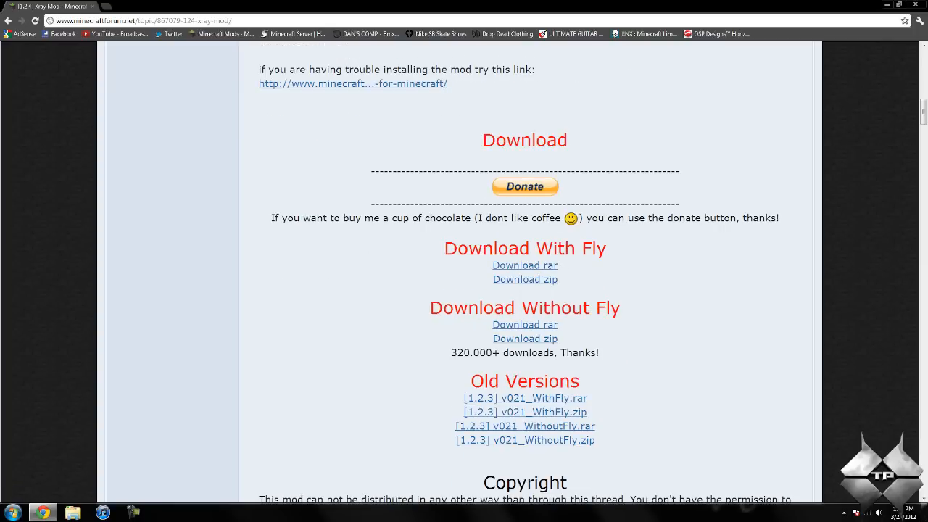
mouse_move(608, 293)
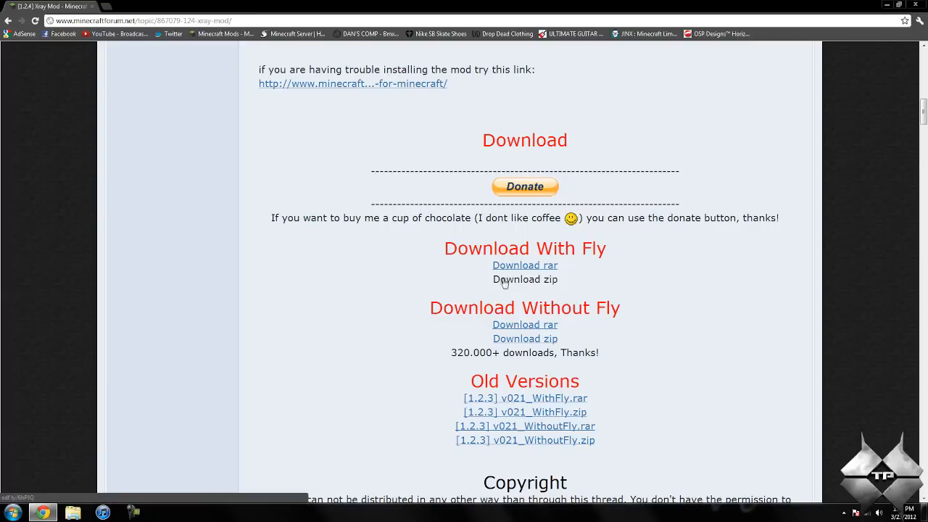
mouse_move(514, 282)
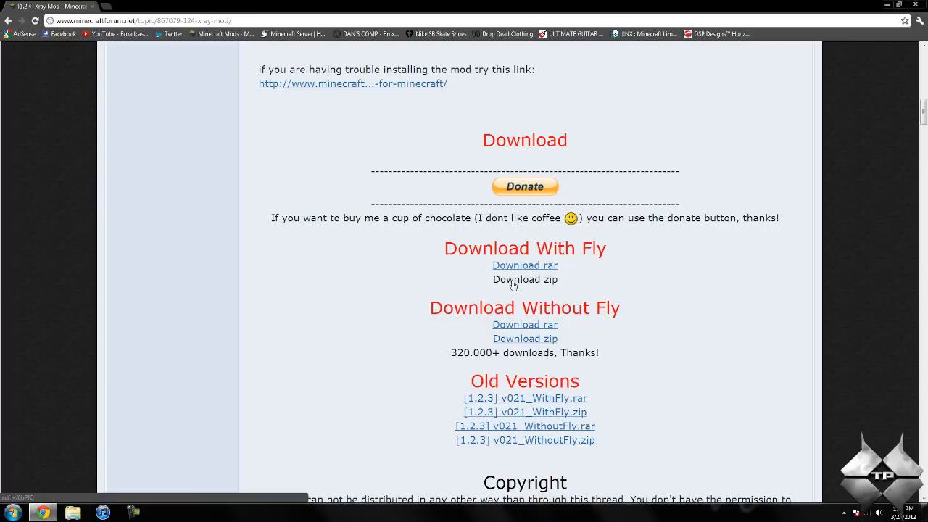
left_click(525, 278)
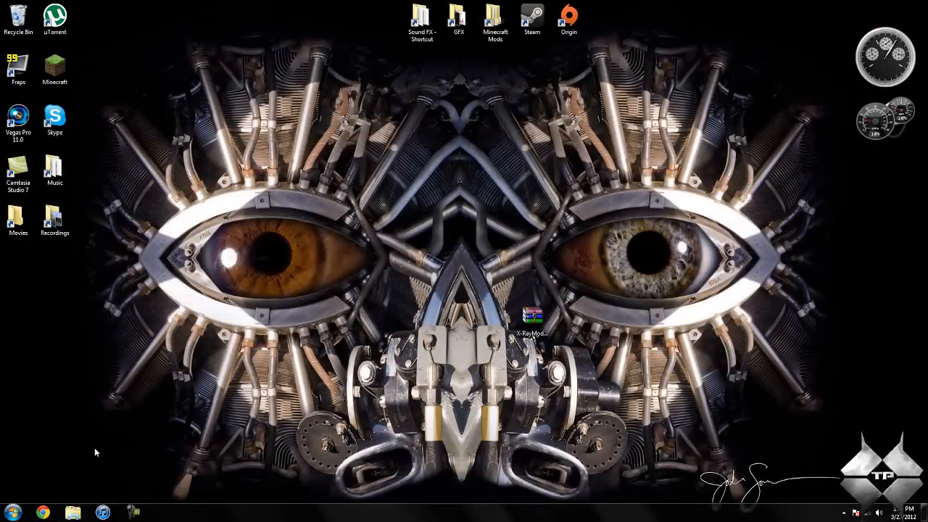
Step: Navigate via %appdata% search to Roaming > .minecraft > bin
left_click(12, 513)
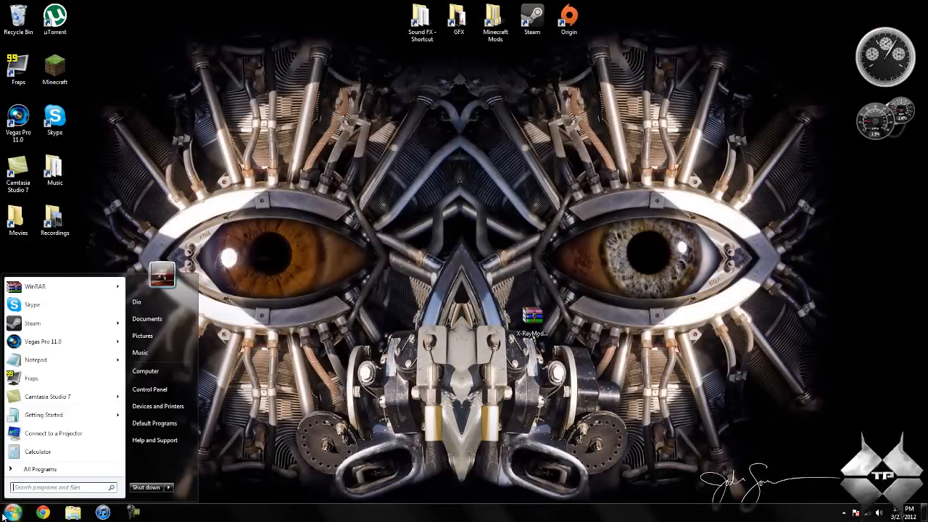
type("%appdata%")
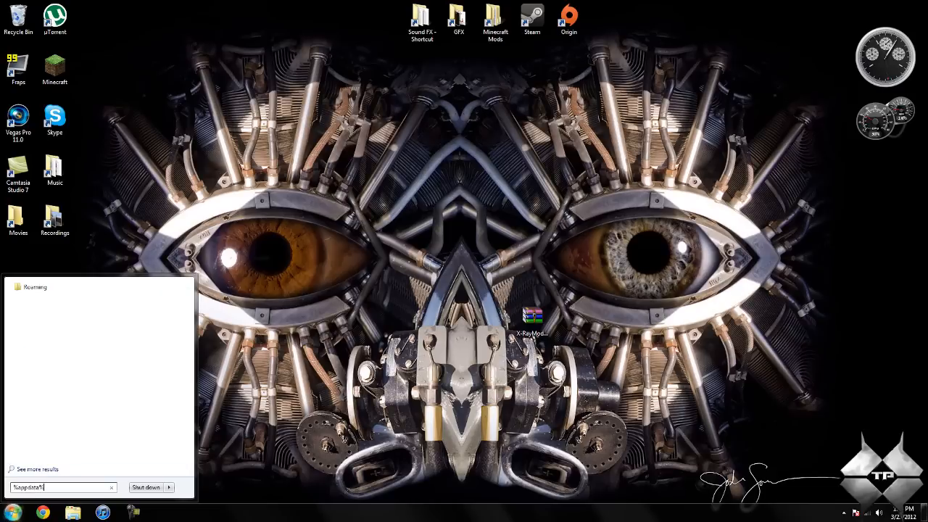
triple_click(61, 487)
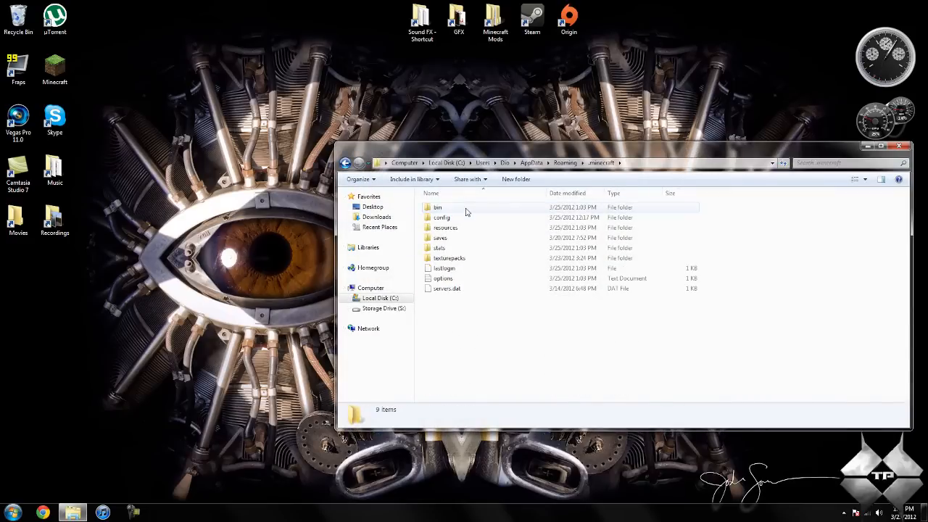
double_click(438, 207)
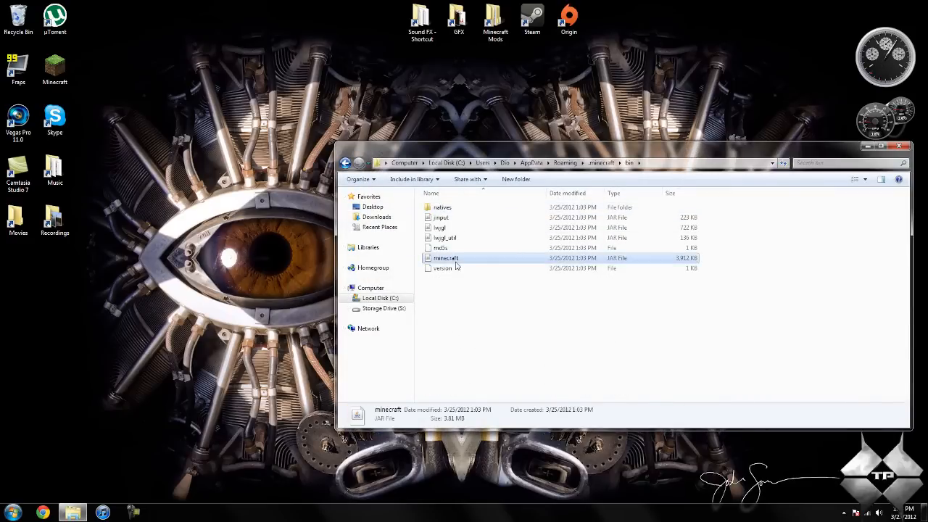
Step: Open minecraft.jar in WinRAR archiver to list its class files
right_click(447, 258)
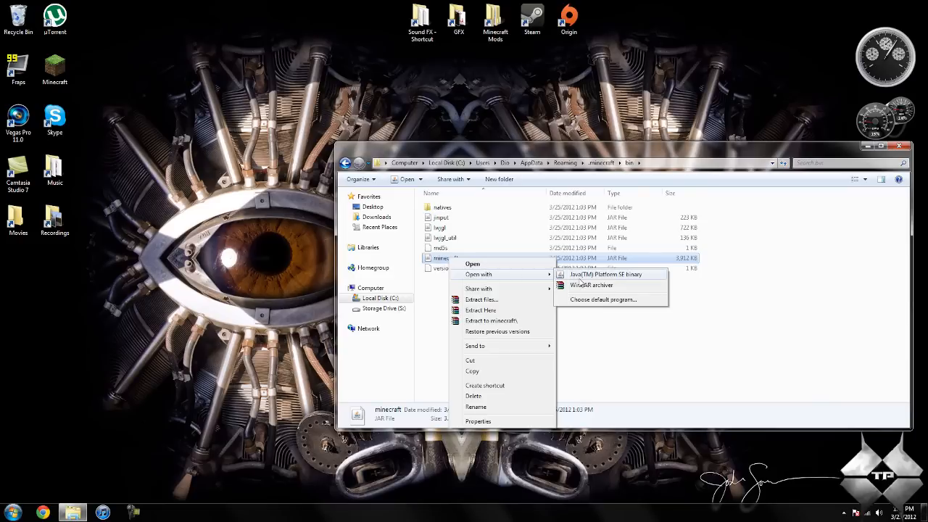
mouse_move(591, 284)
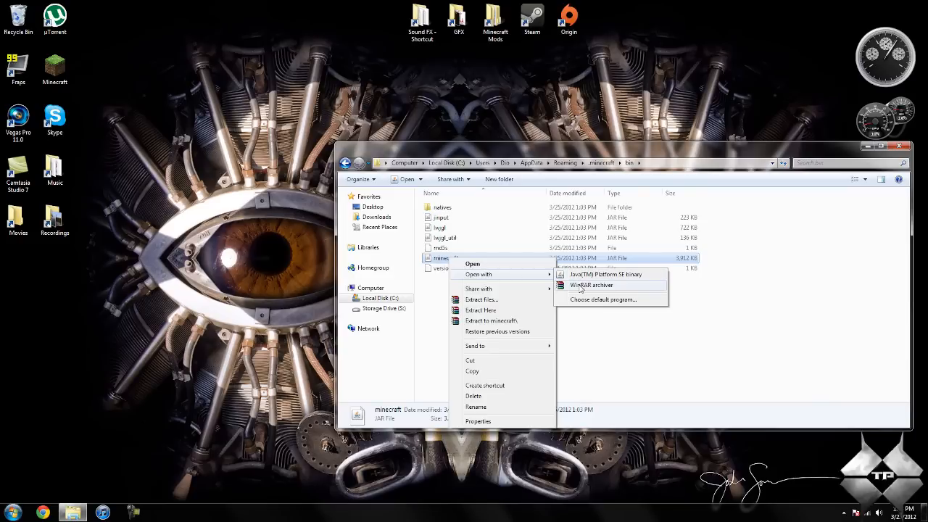
left_click(591, 284)
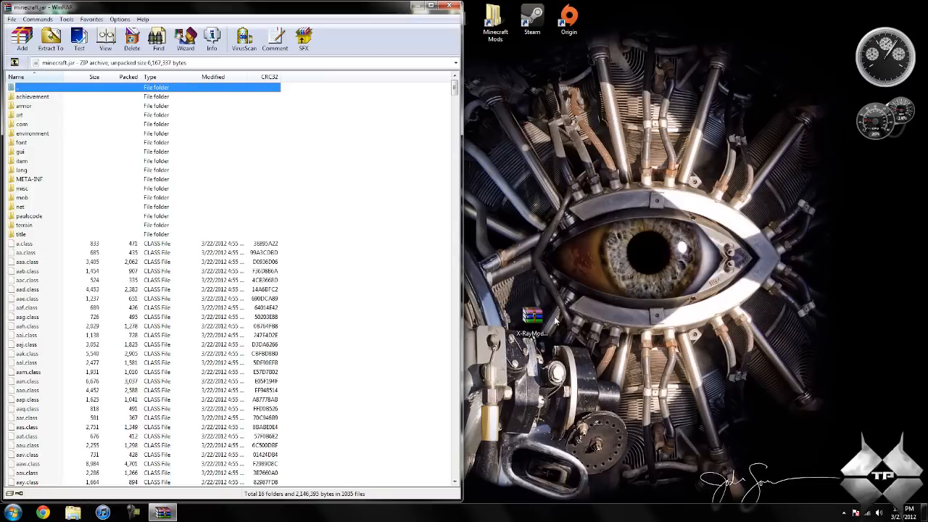
Step: Copy the X-Ray Mod class files from its zip into minecraft.jar
double_click(532, 319)
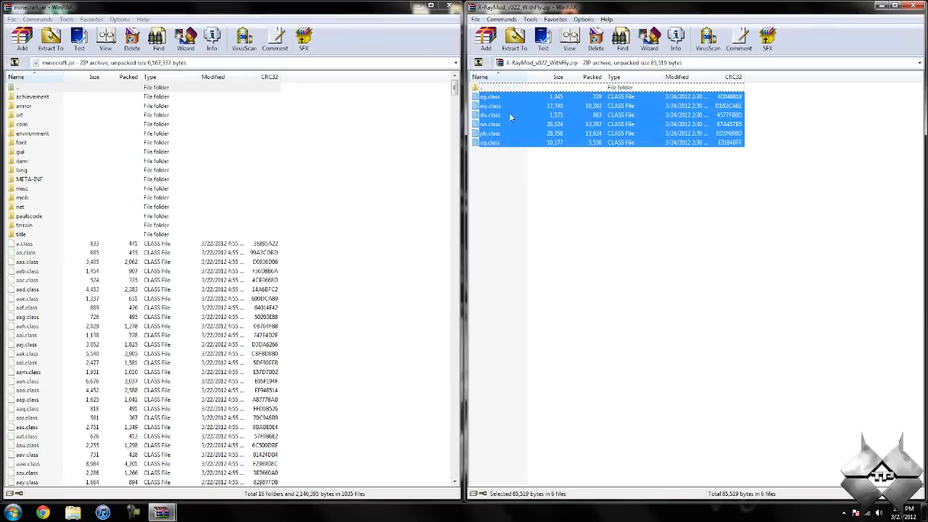
left_click(22, 37)
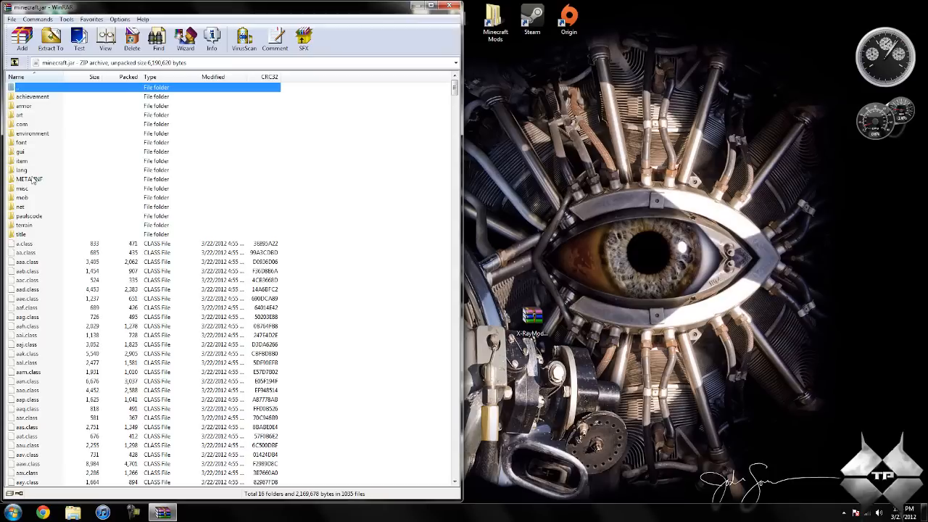
Step: Delete the META-INF folder from minecraft.jar and close the archive
right_click(29, 180)
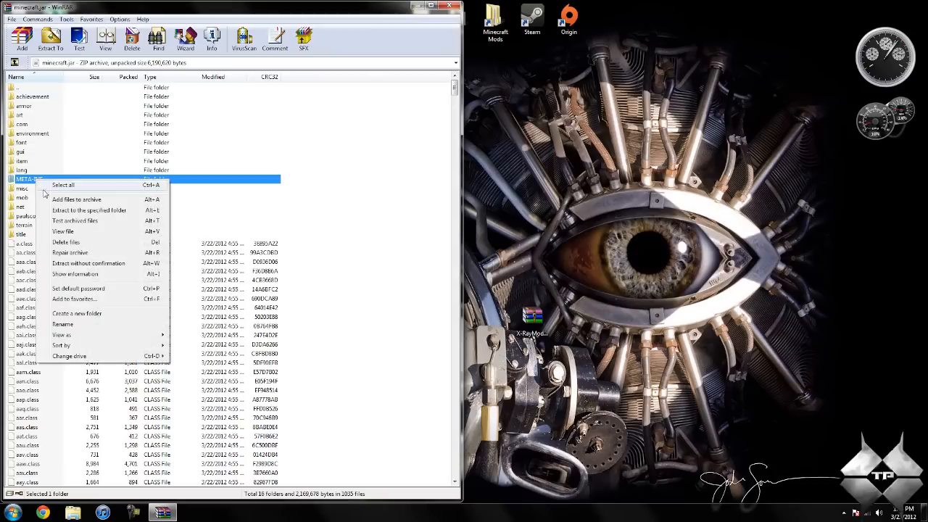
left_click(67, 241)
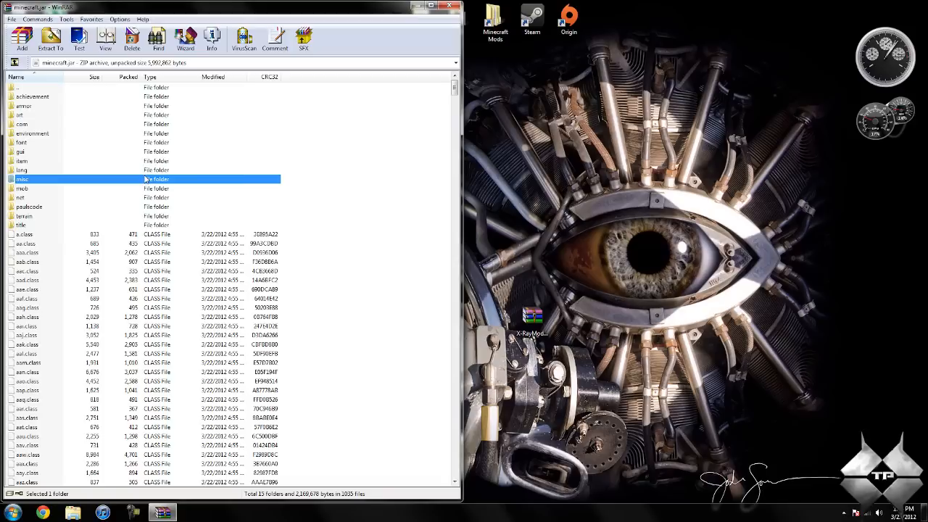
mouse_move(142, 157)
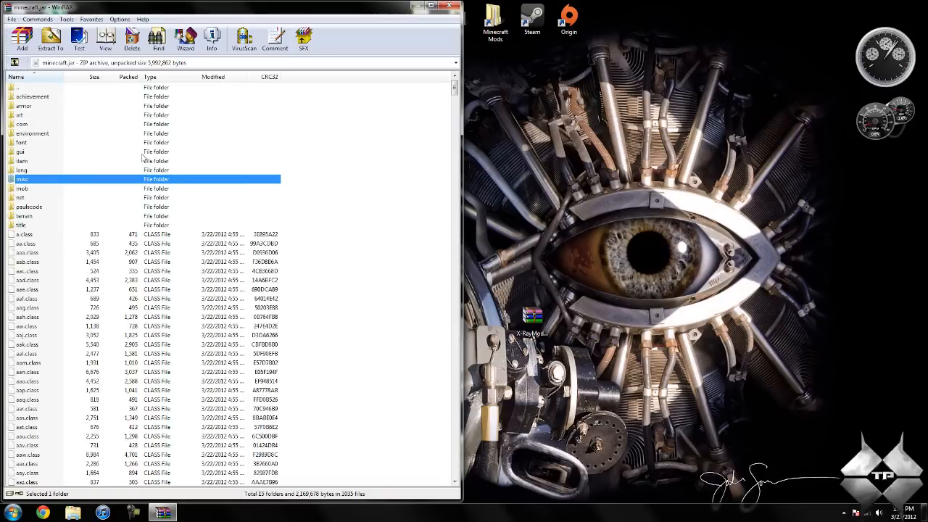
left_click(450, 6)
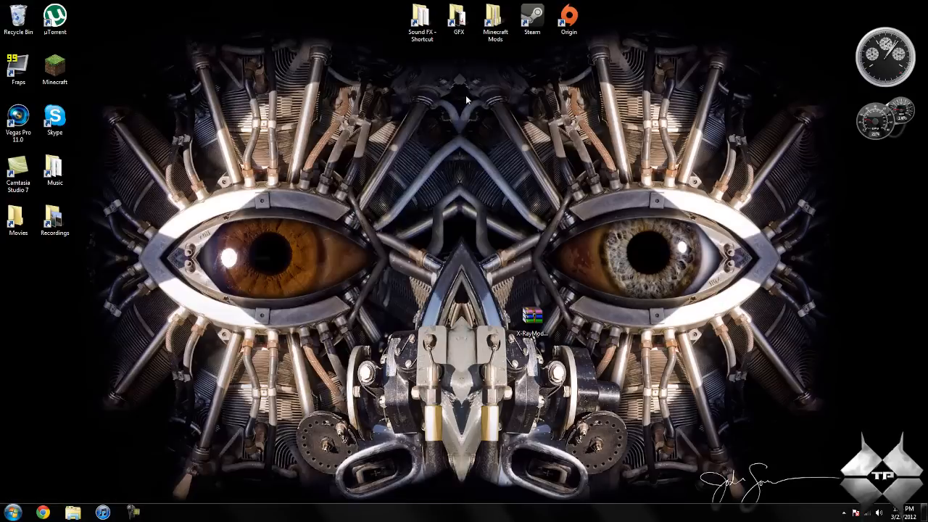
mouse_move(510, 303)
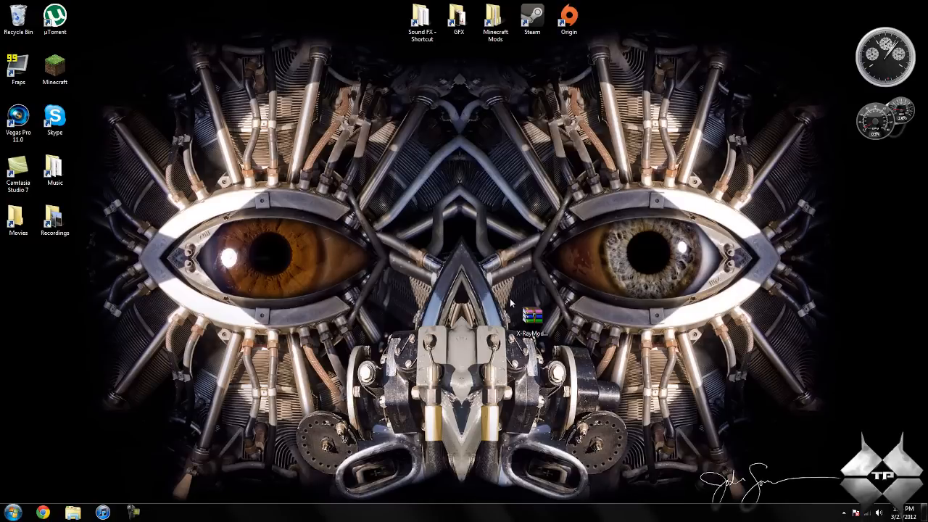
mouse_move(508, 298)
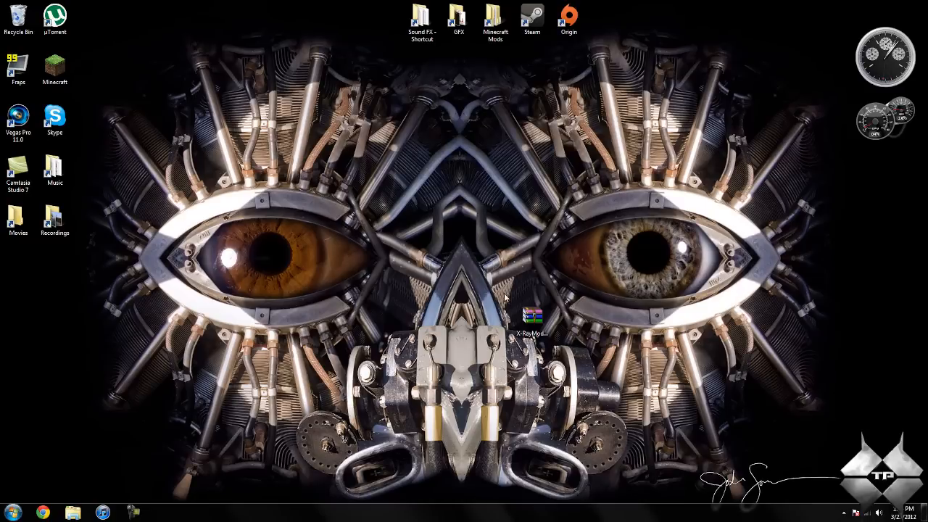